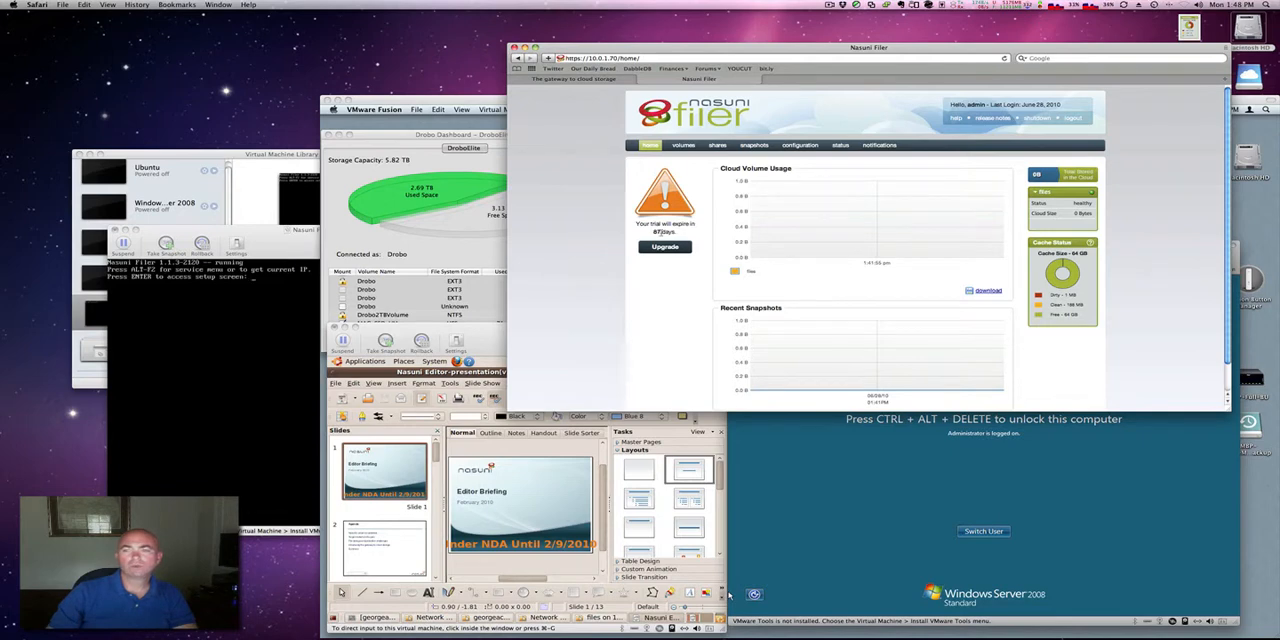
pyautogui.moveTo(610, 234)
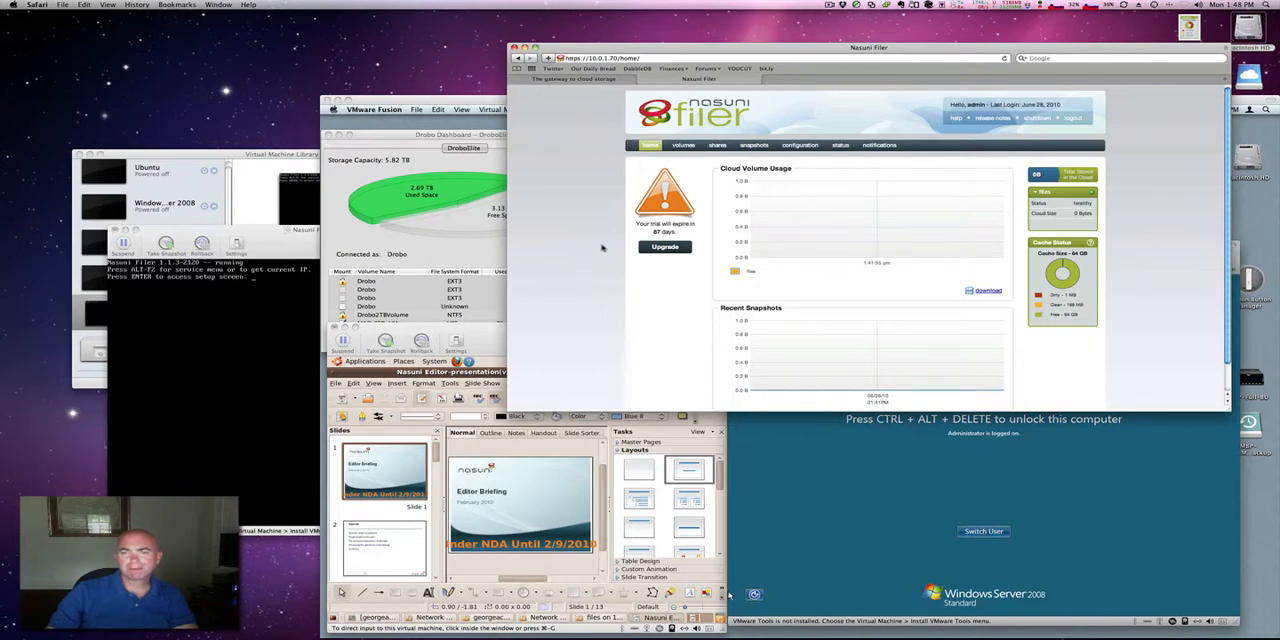
pyautogui.moveTo(792, 325)
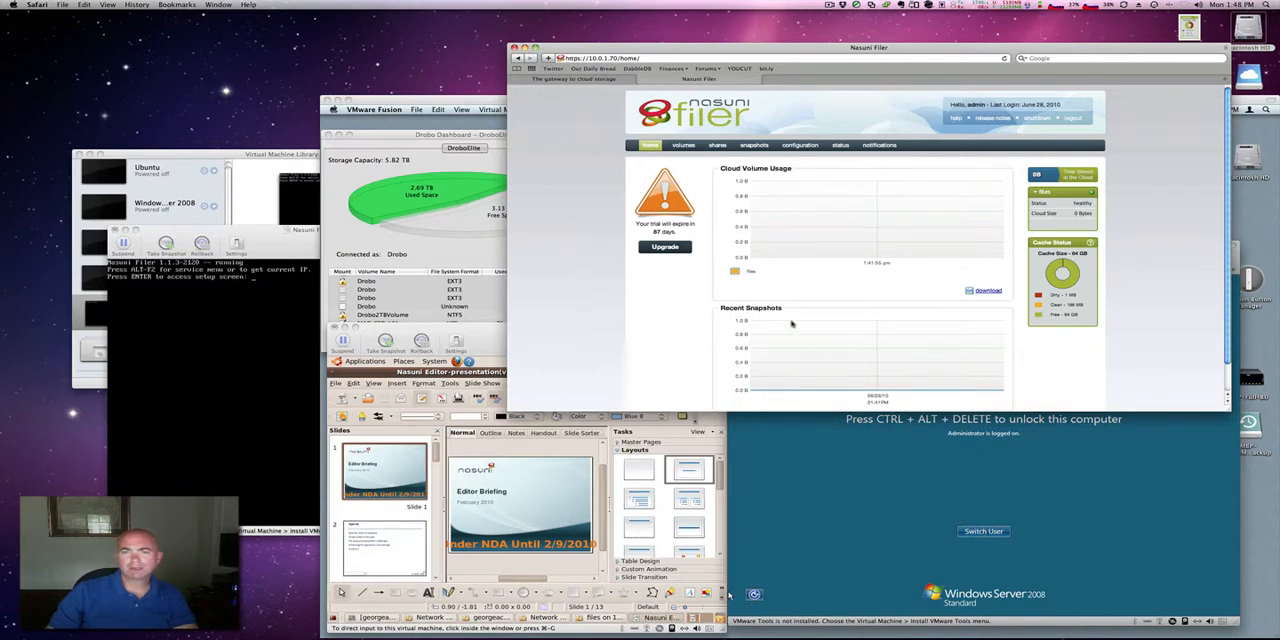
pyautogui.moveTo(853, 373)
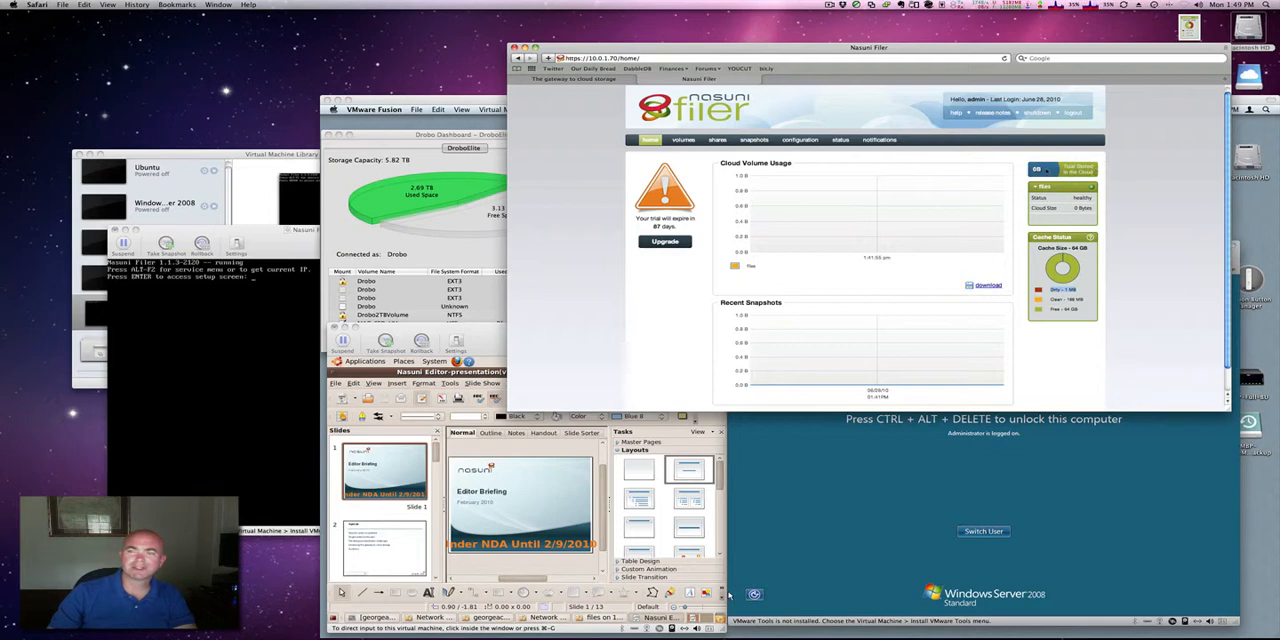
pyautogui.moveTo(984, 177)
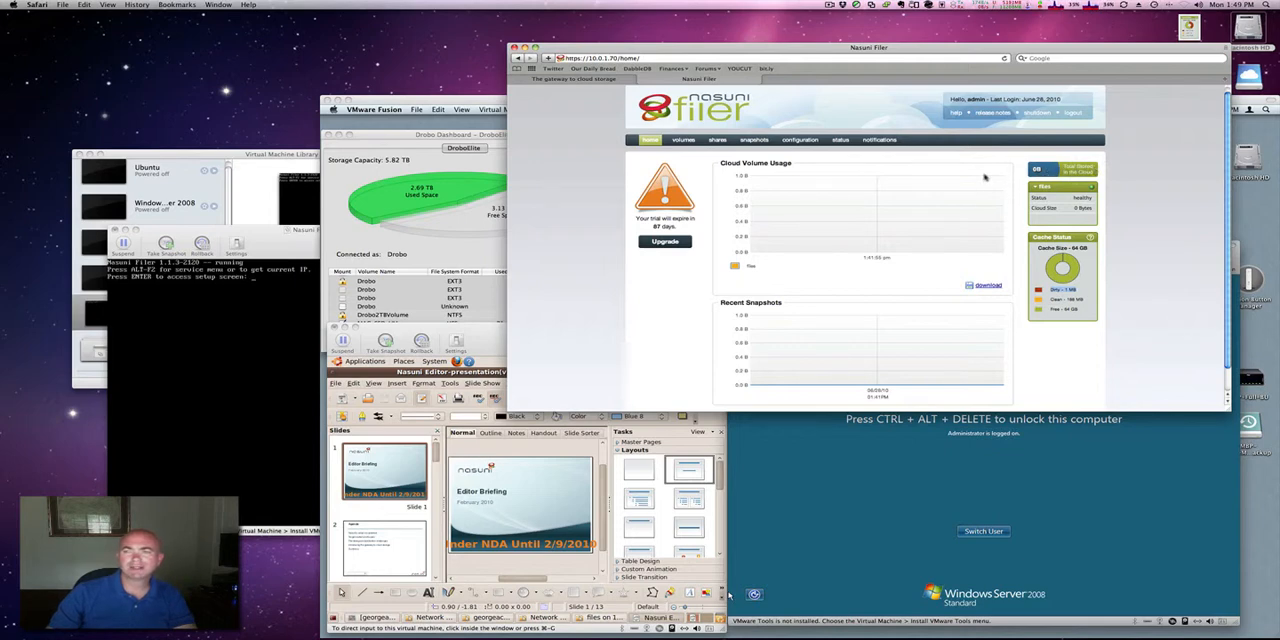
pyautogui.moveTo(845, 219)
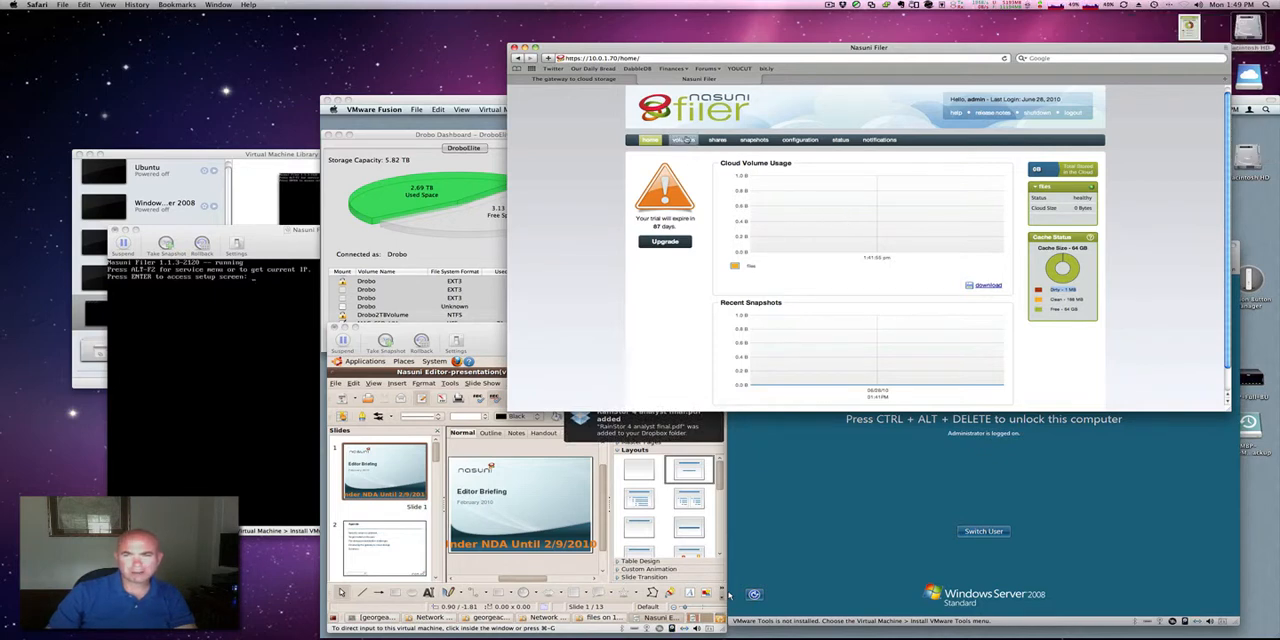
# Throttle Quality of Service to 100 Kilobits/second daily, ending at 6:00 pm
pyautogui.click(799, 139)
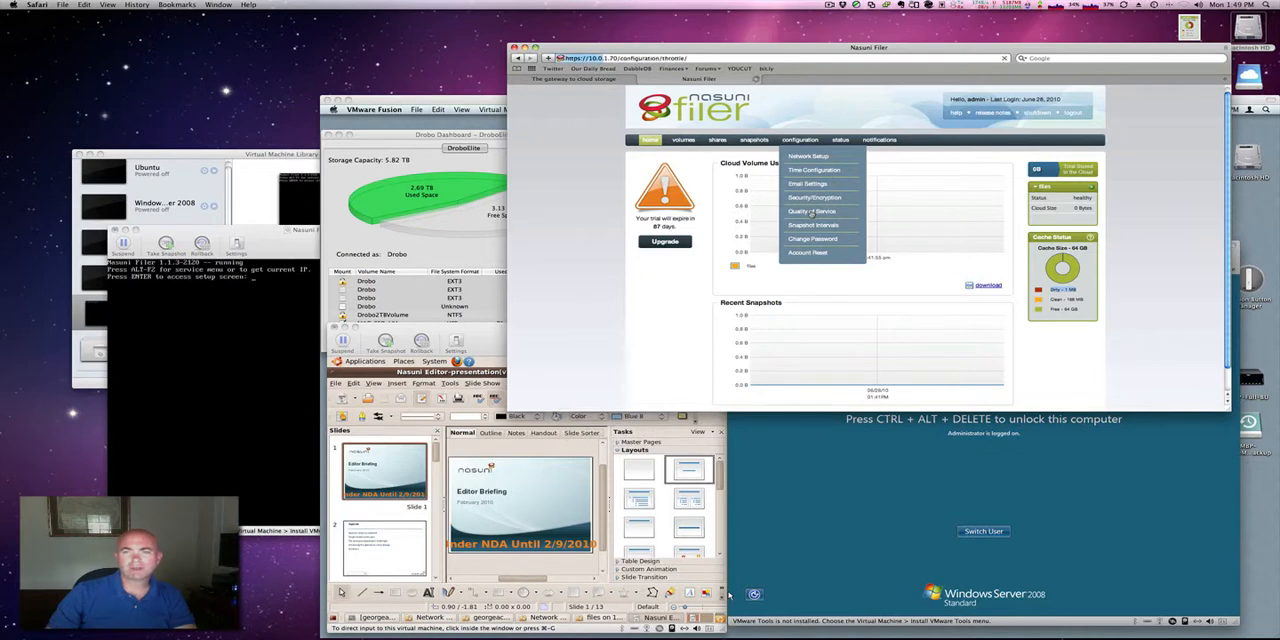
pyautogui.click(812, 211)
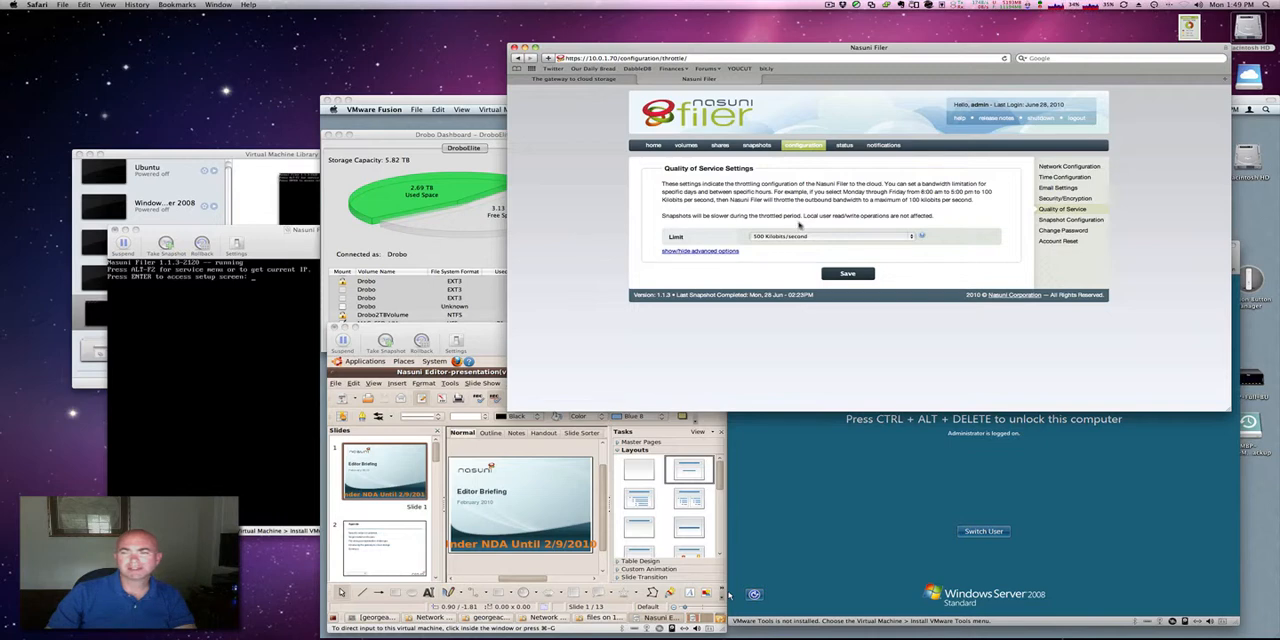
pyautogui.moveTo(744, 252)
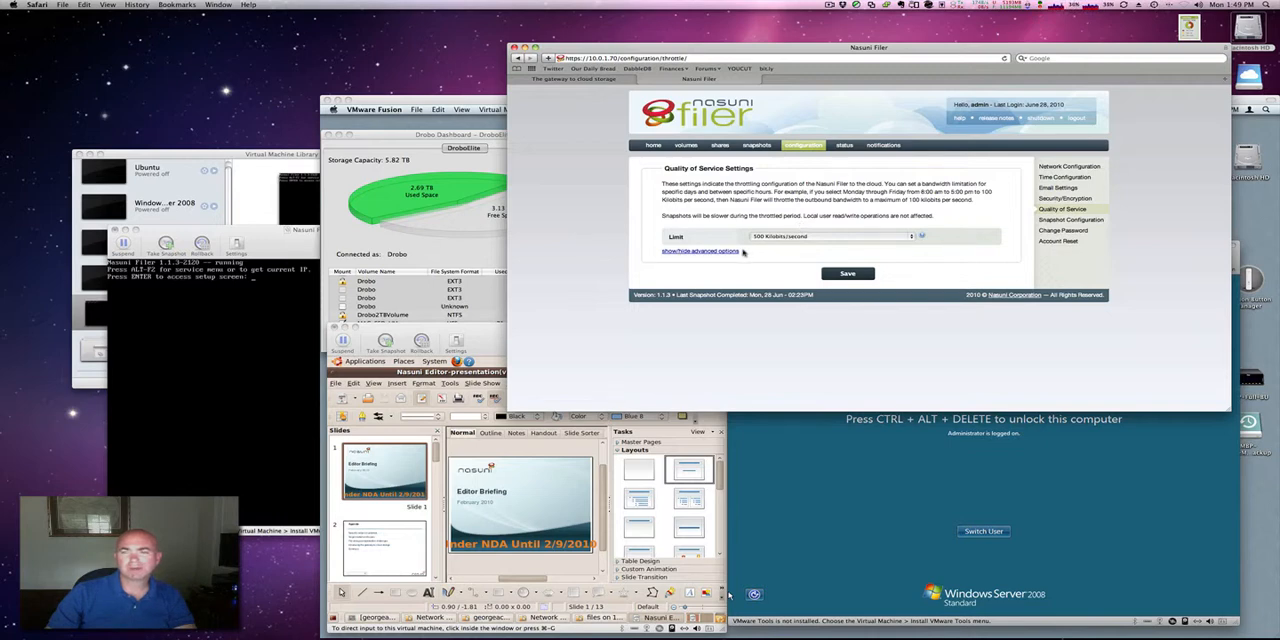
pyautogui.click(697, 251)
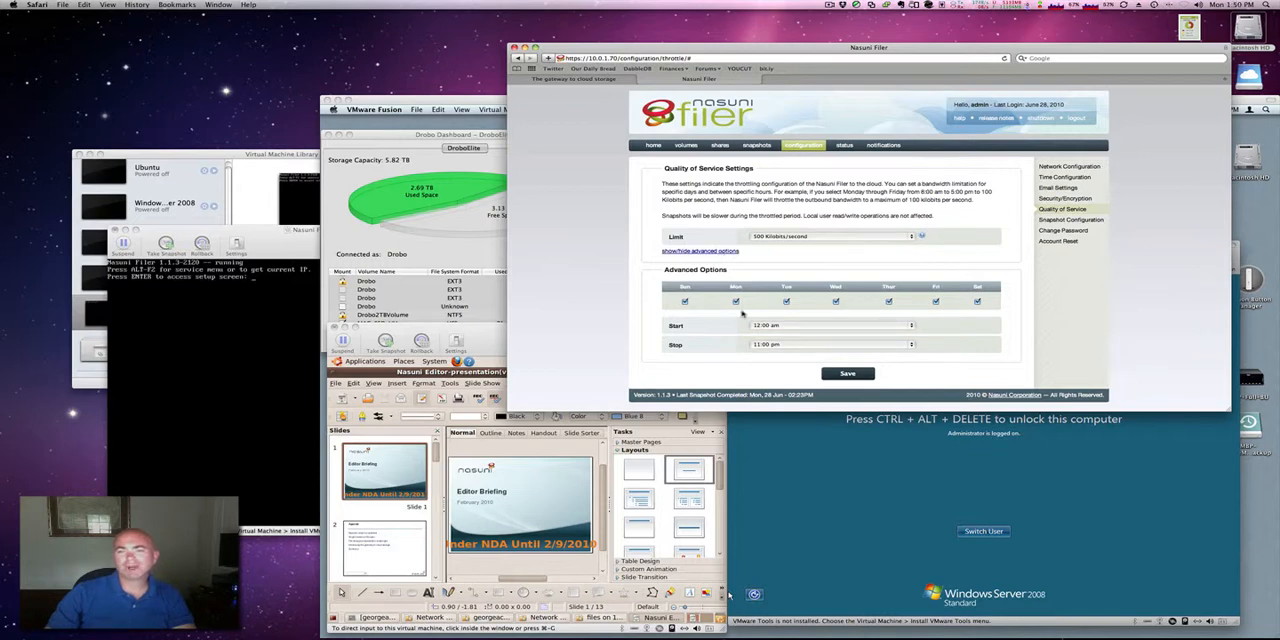
pyautogui.moveTo(710, 327)
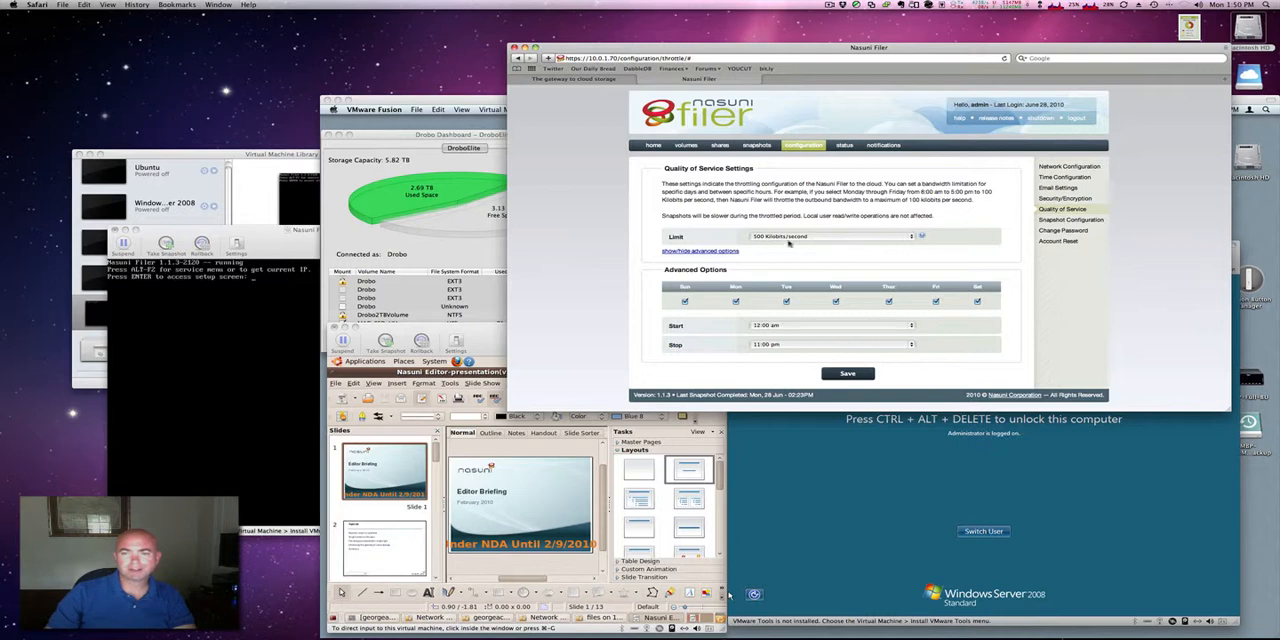
pyautogui.click(833, 236)
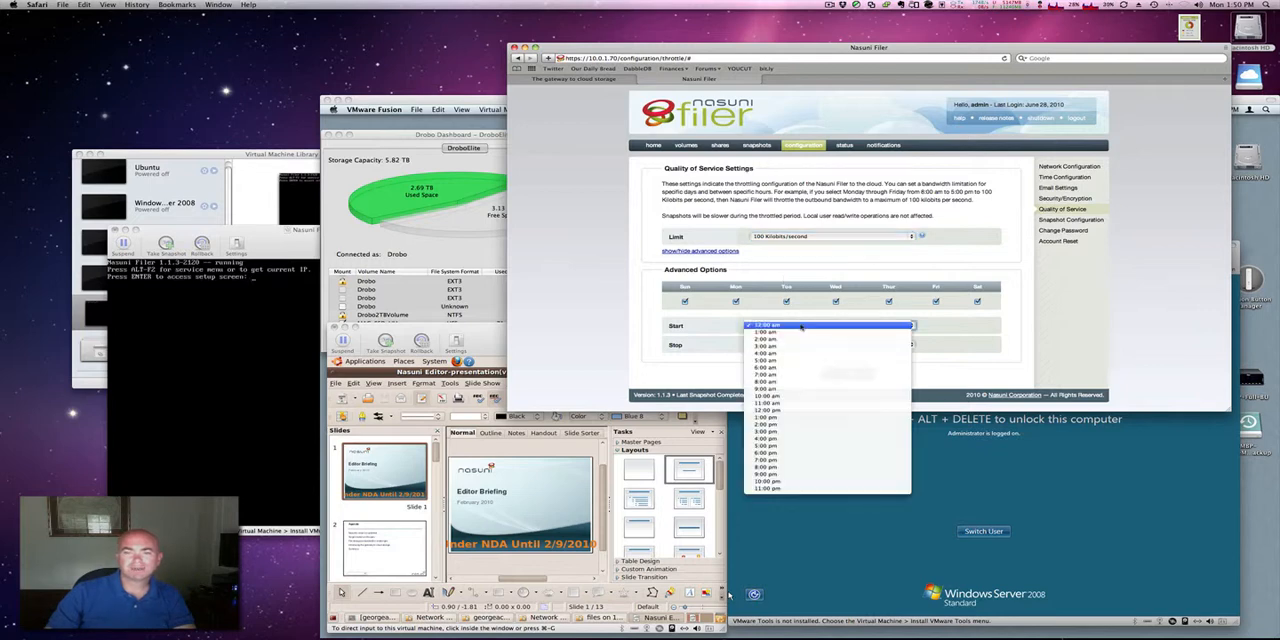
pyautogui.click(764, 360)
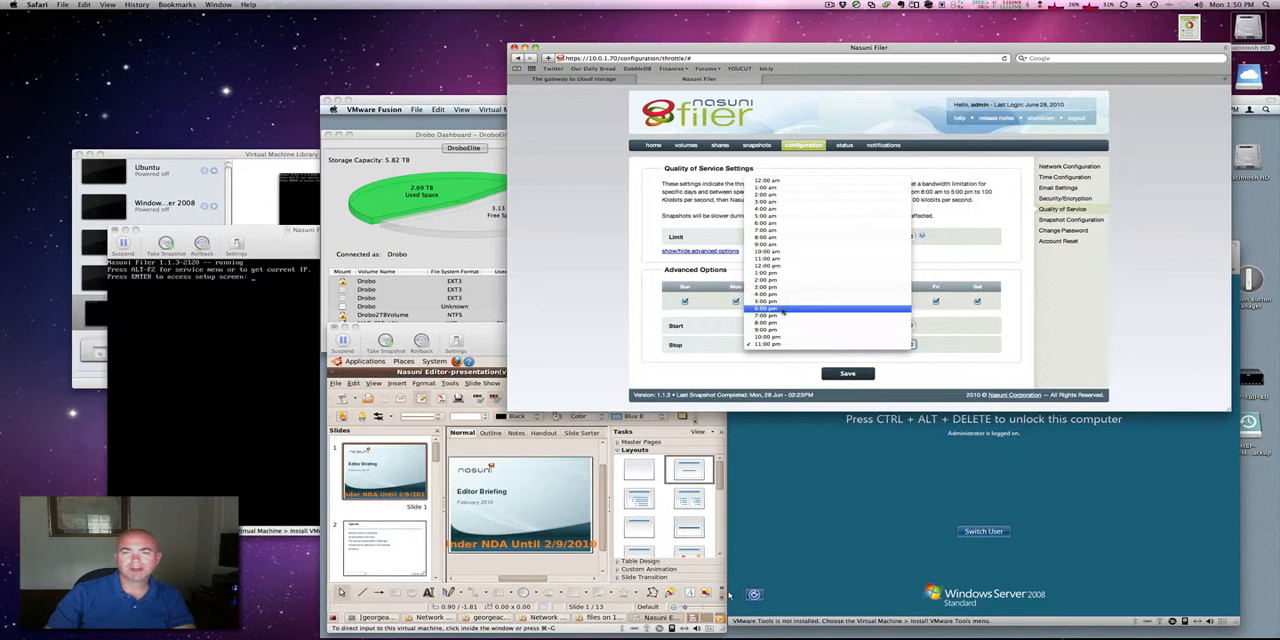
pyautogui.click(765, 308)
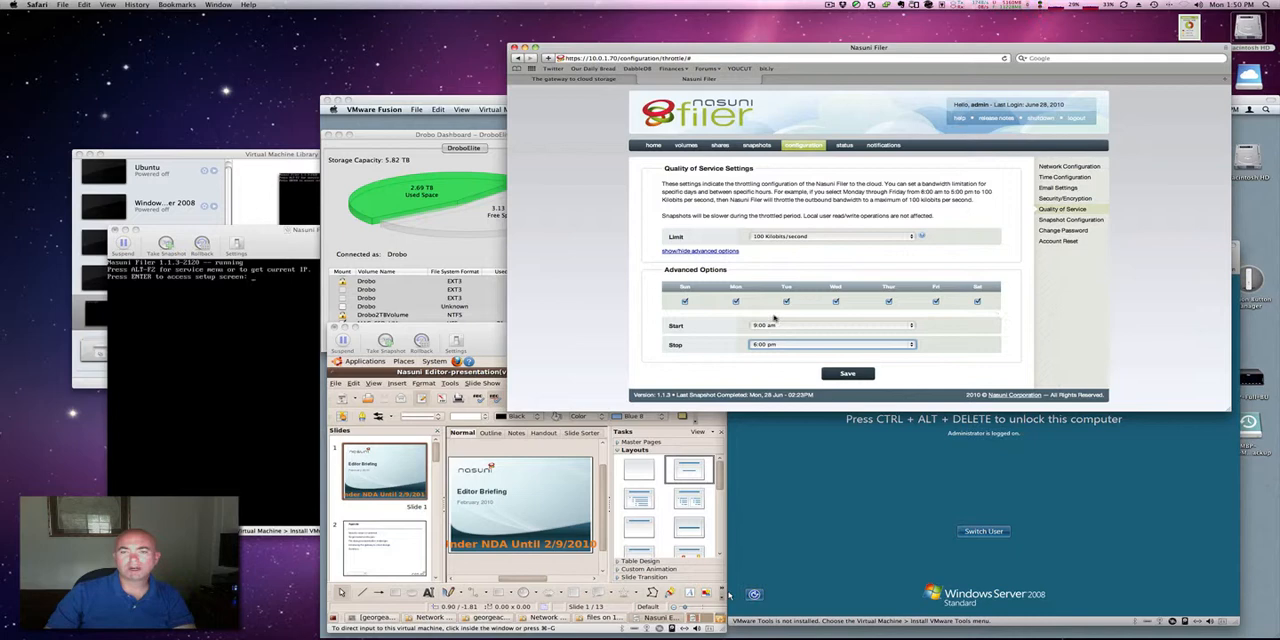
pyautogui.moveTo(881, 368)
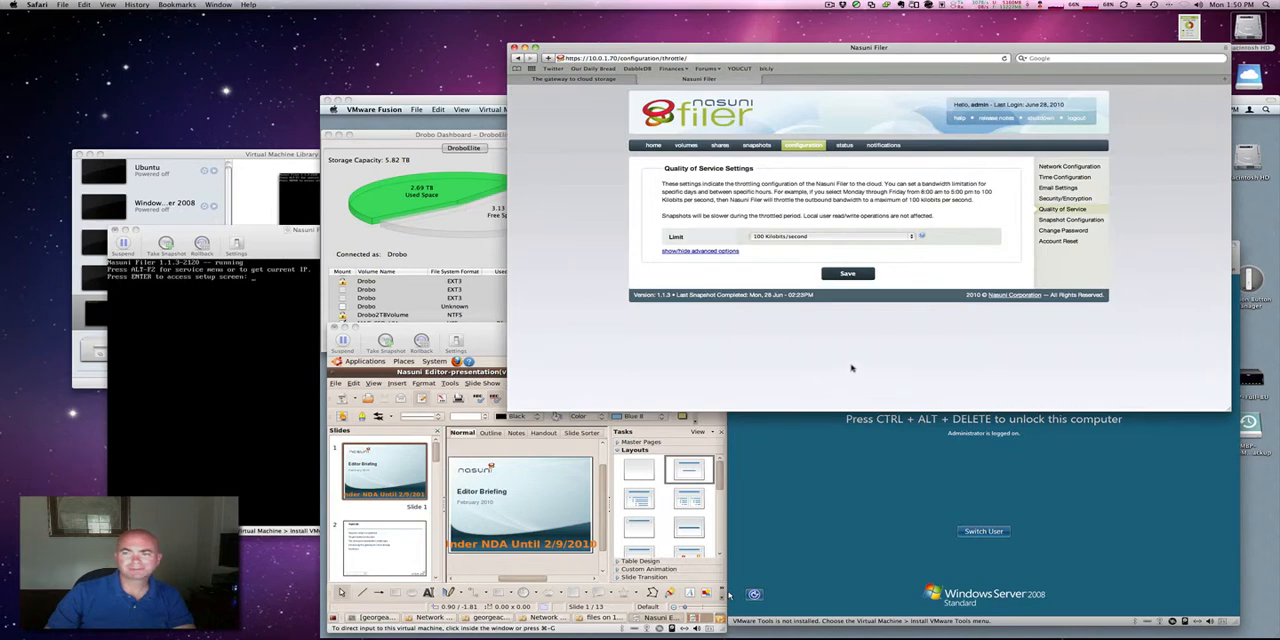
pyautogui.moveTo(811, 161)
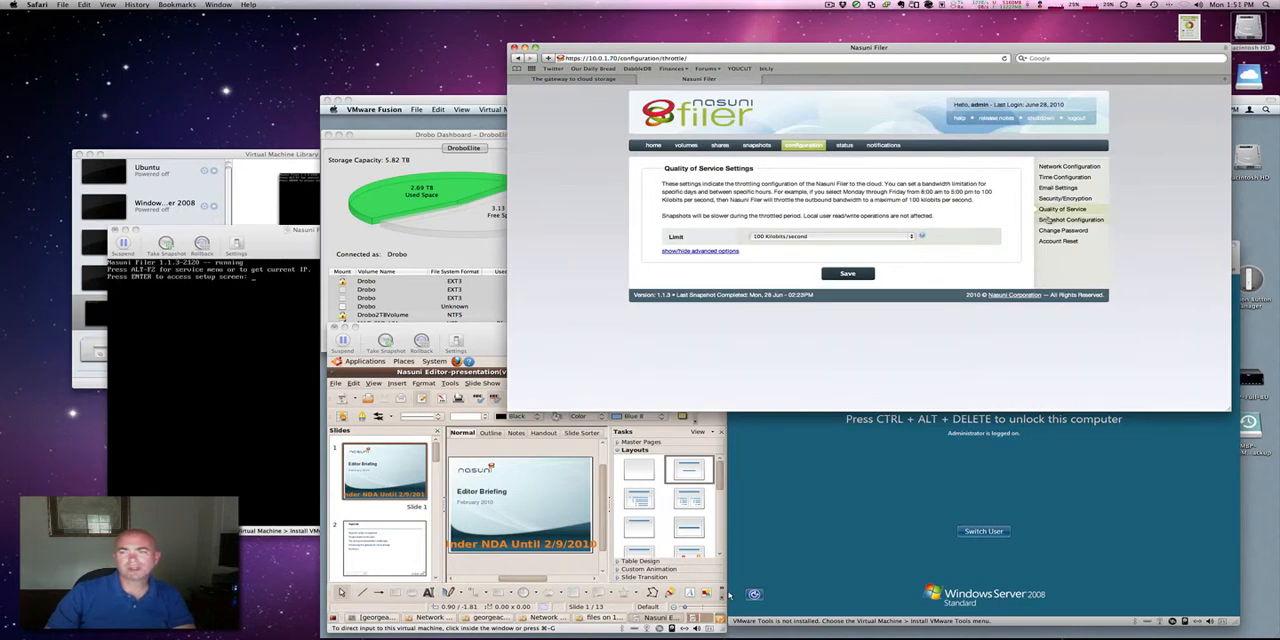
# Save a 2-hour snapshot frequency in Snapshot Configuration
pyautogui.click(1071, 219)
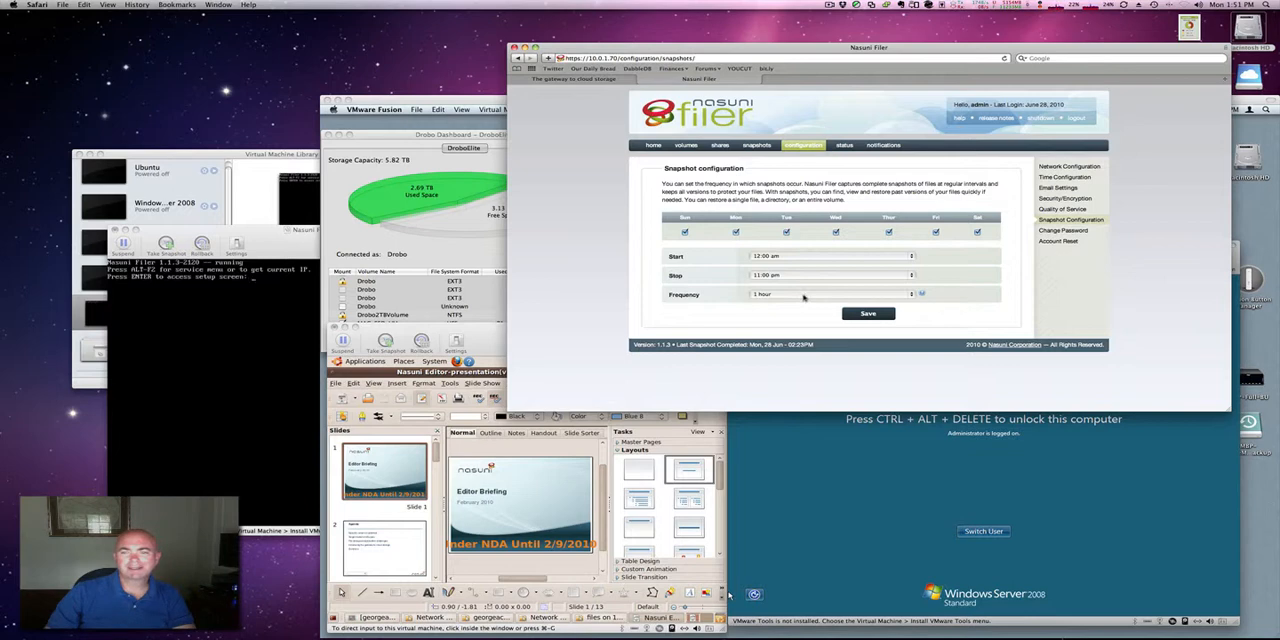
pyautogui.click(830, 294)
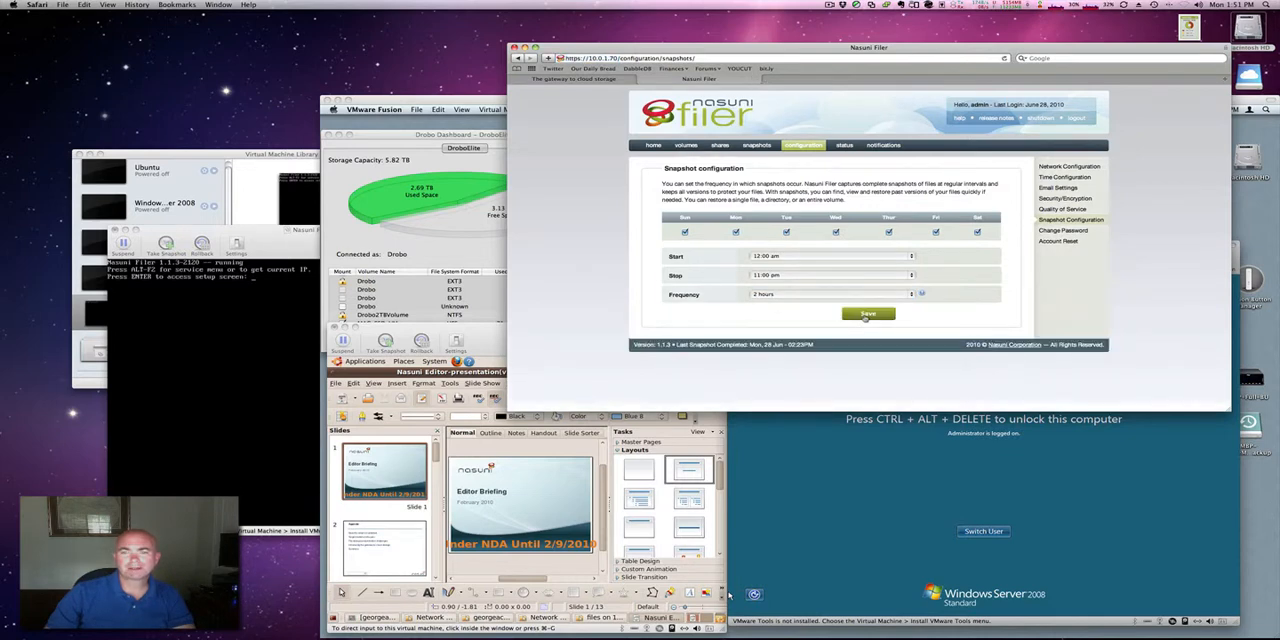
pyautogui.click(844, 145)
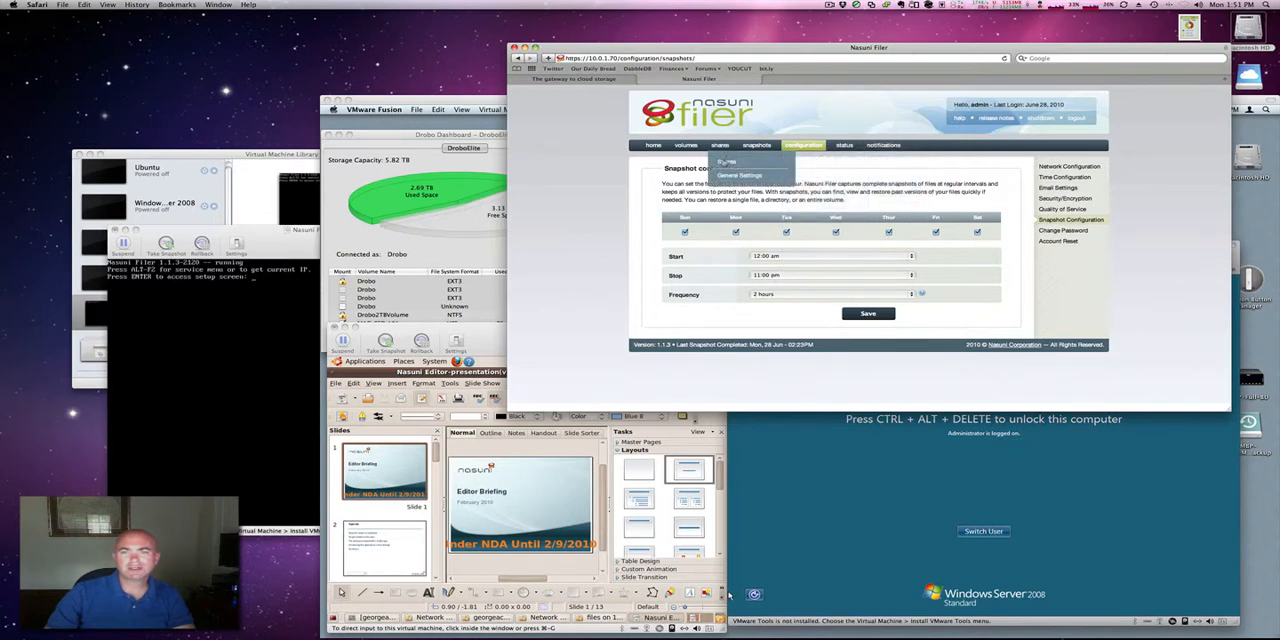
# Switch share security in General Settings from Public to User and save
pyautogui.click(720, 145)
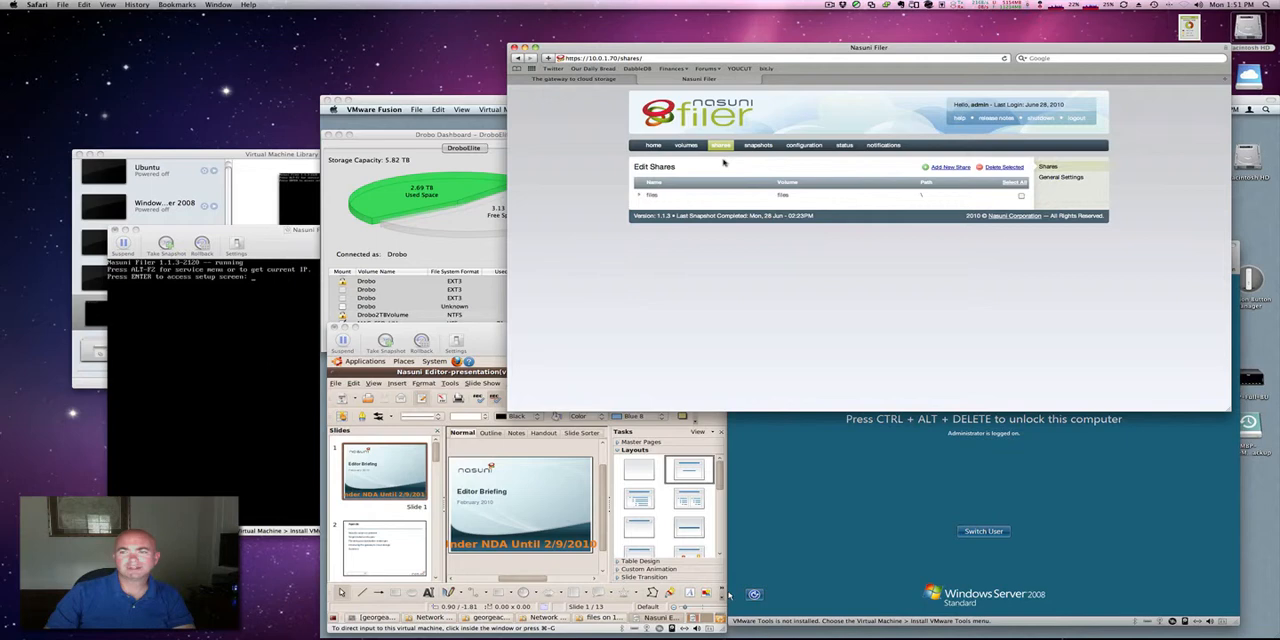
pyautogui.click(720, 145)
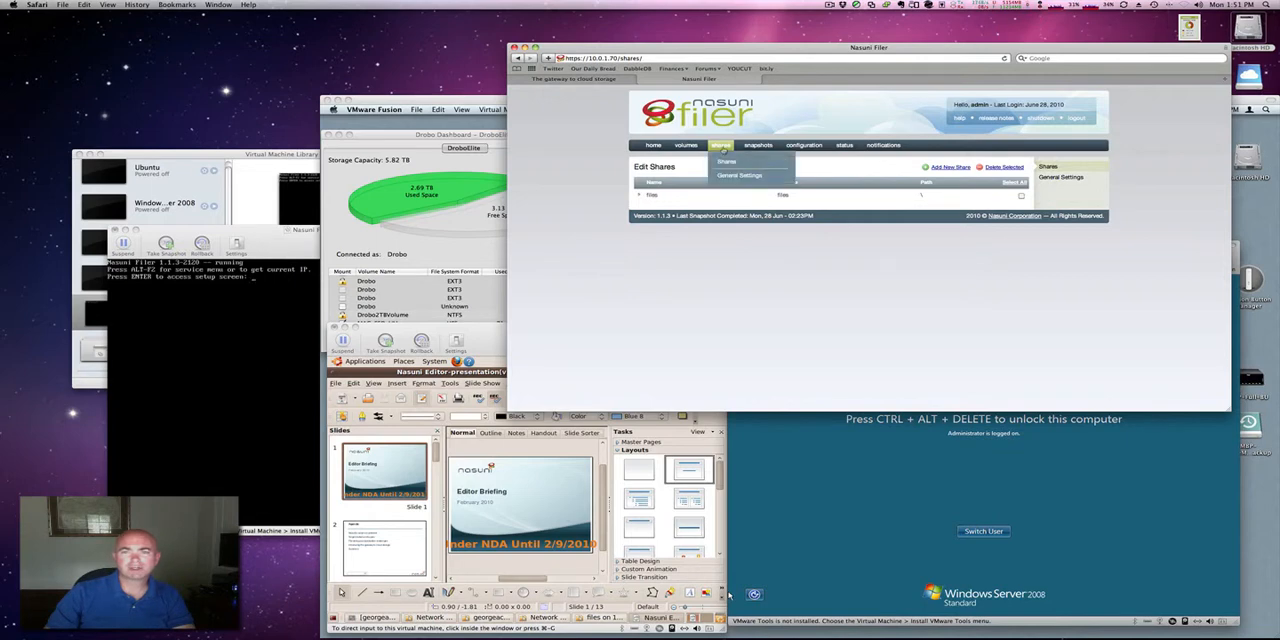
pyautogui.click(740, 175)
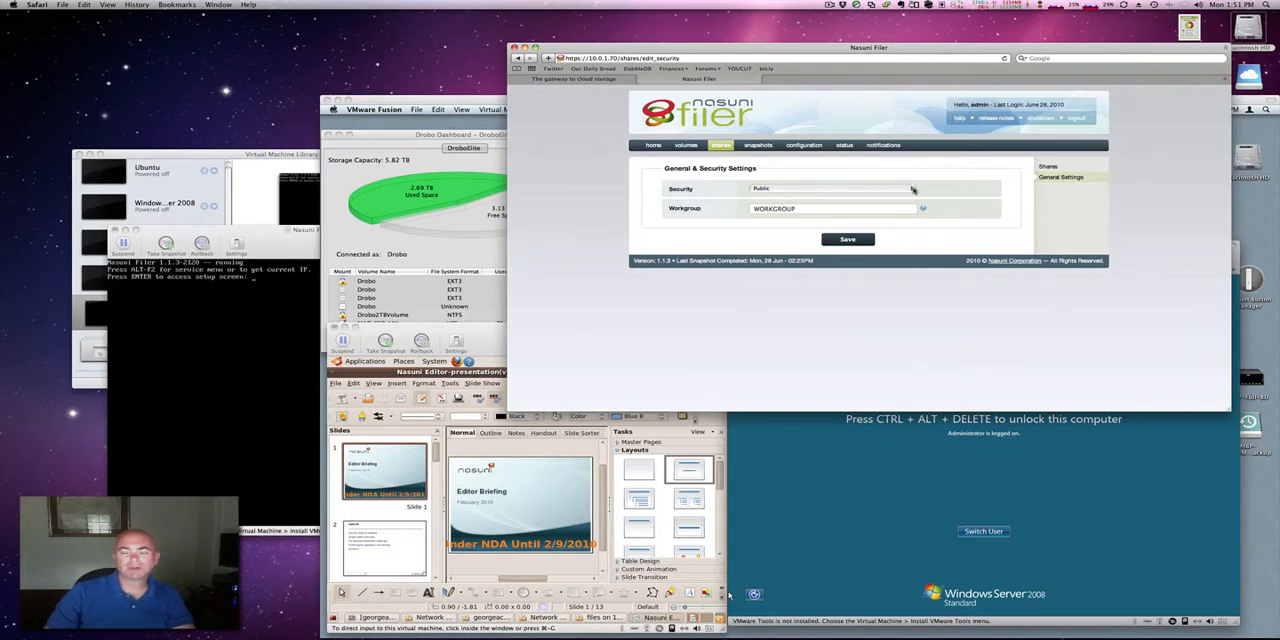
pyautogui.click(830, 189)
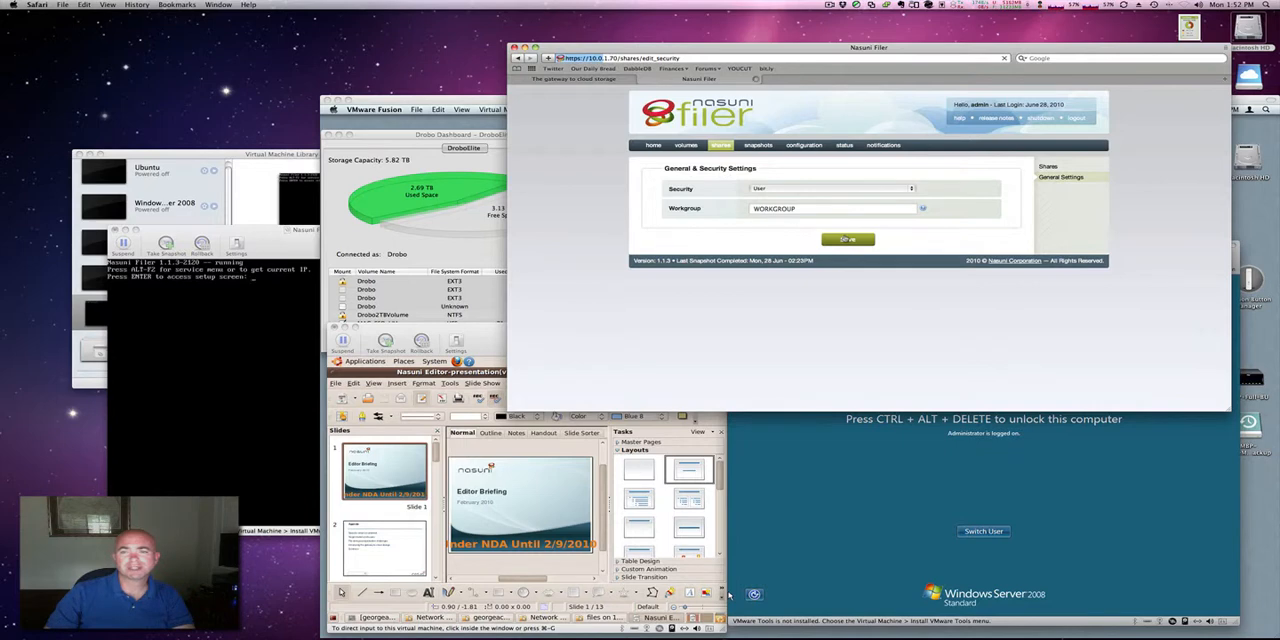
pyautogui.click(721, 145)
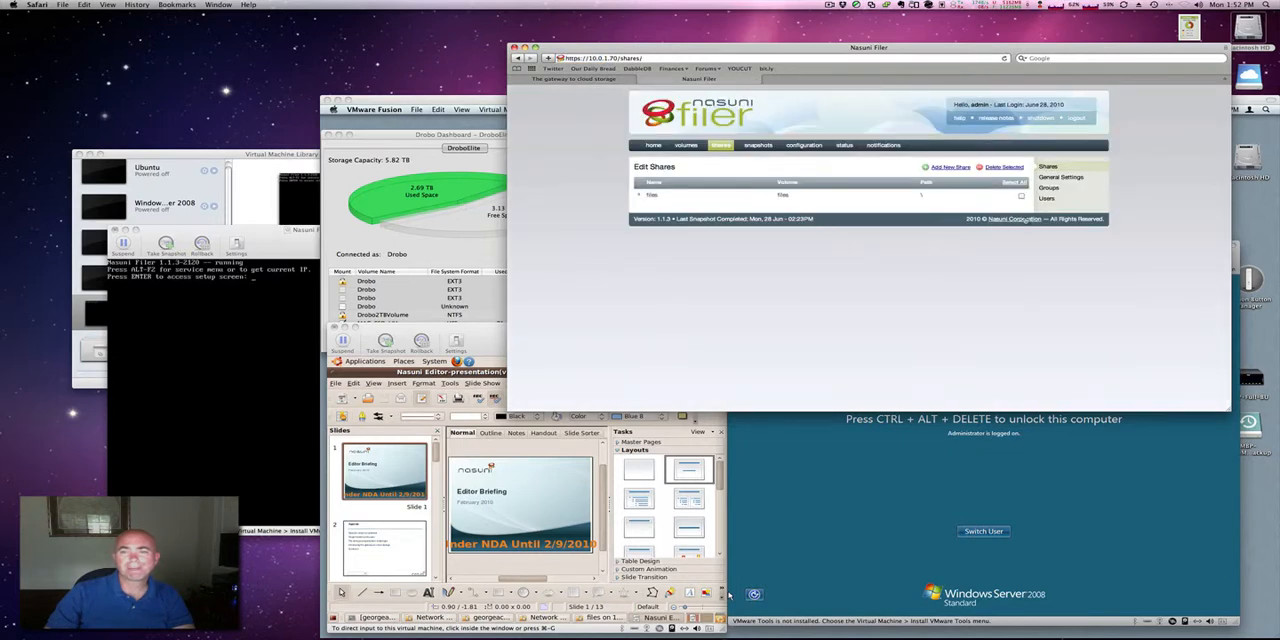
pyautogui.click(1046, 198)
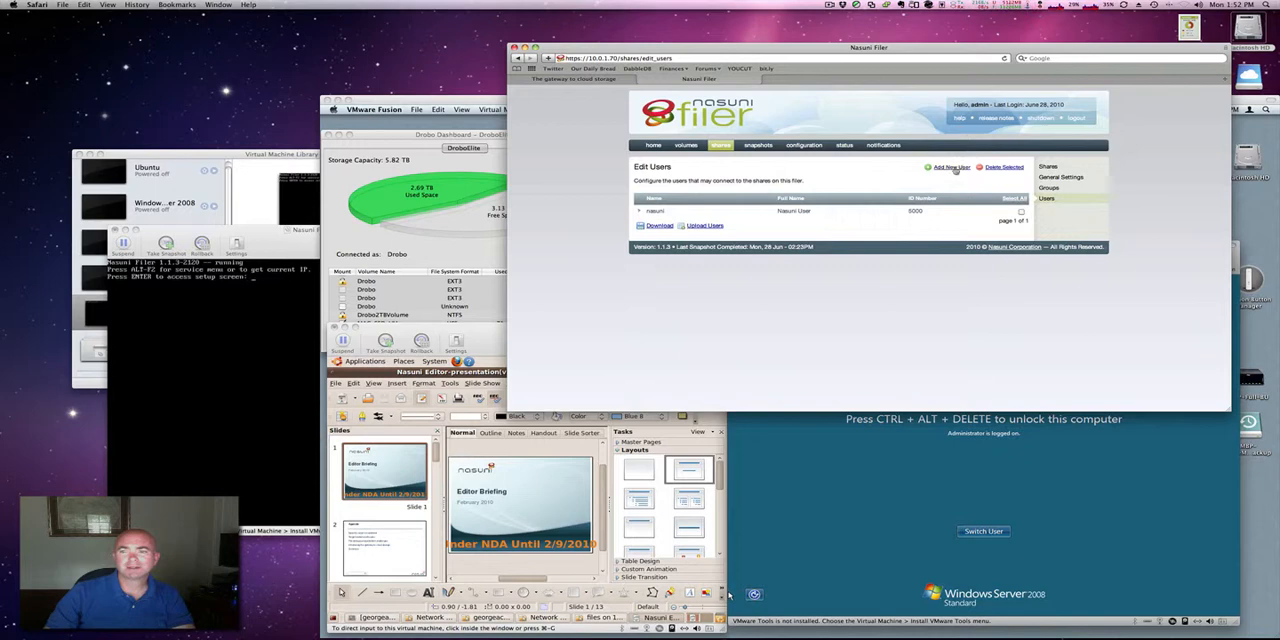
pyautogui.click(948, 167)
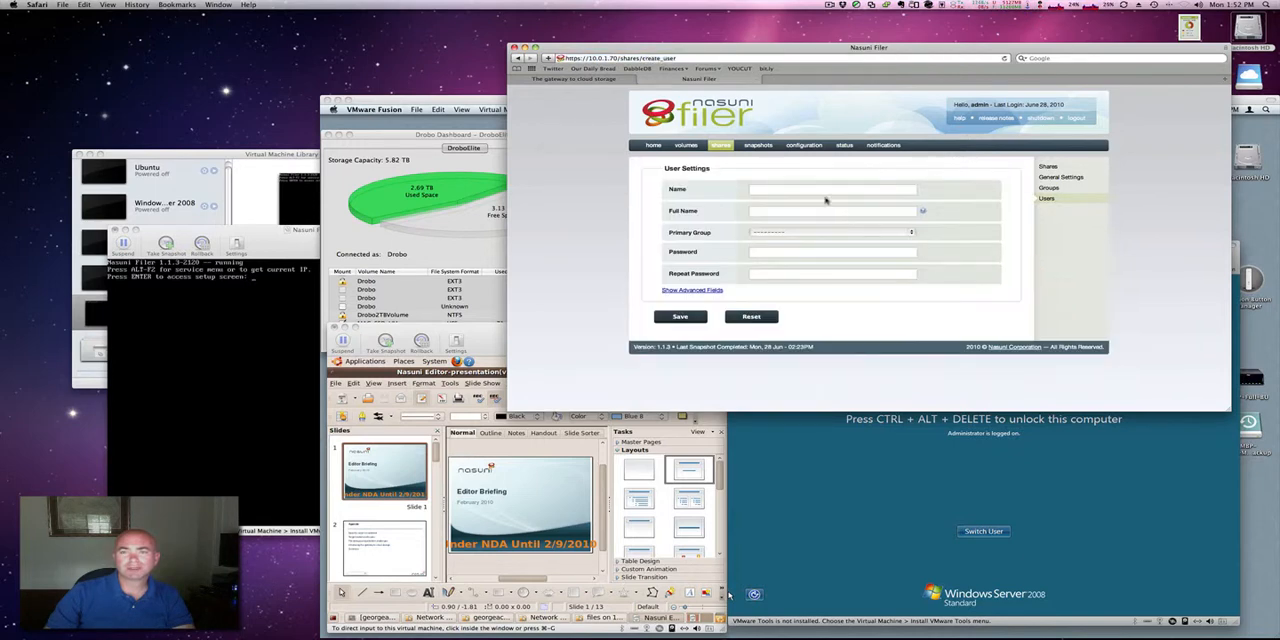
pyautogui.click(832, 189)
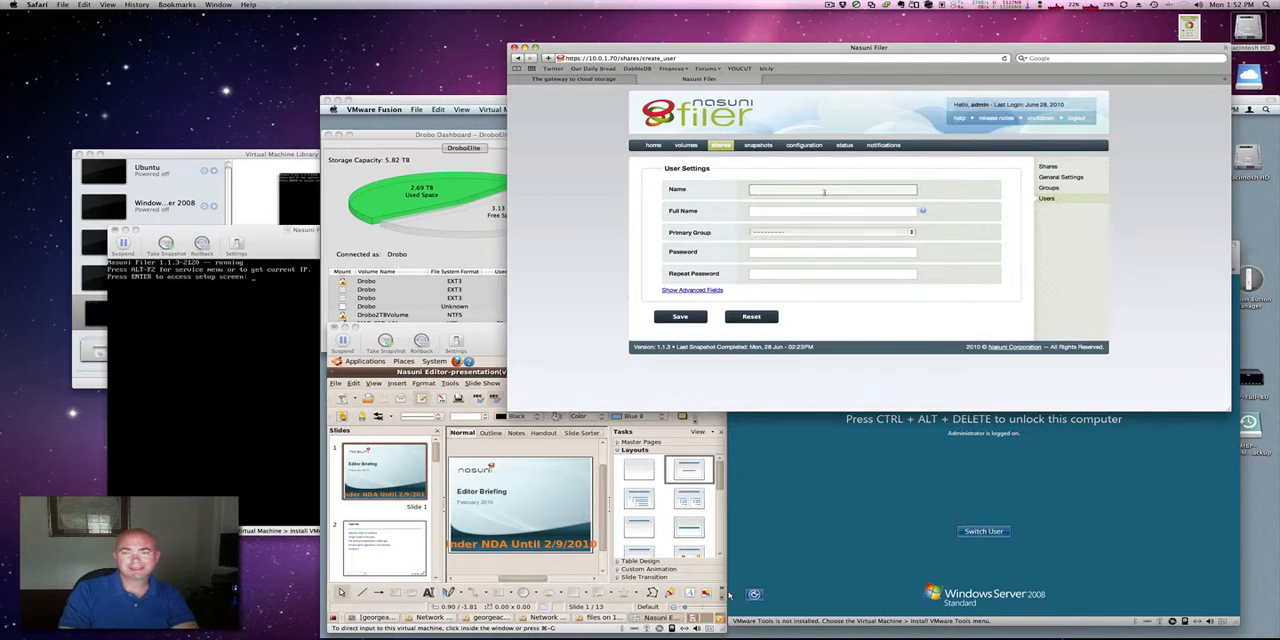
pyautogui.write('gcrump')
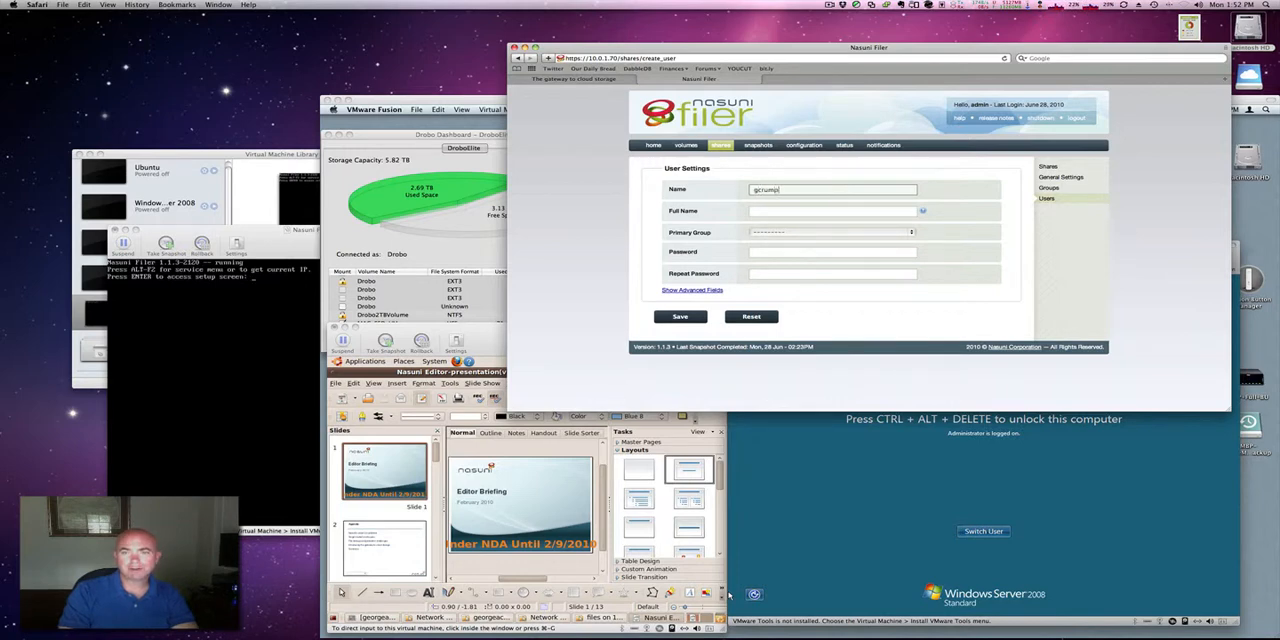
pyautogui.write('George Crump')
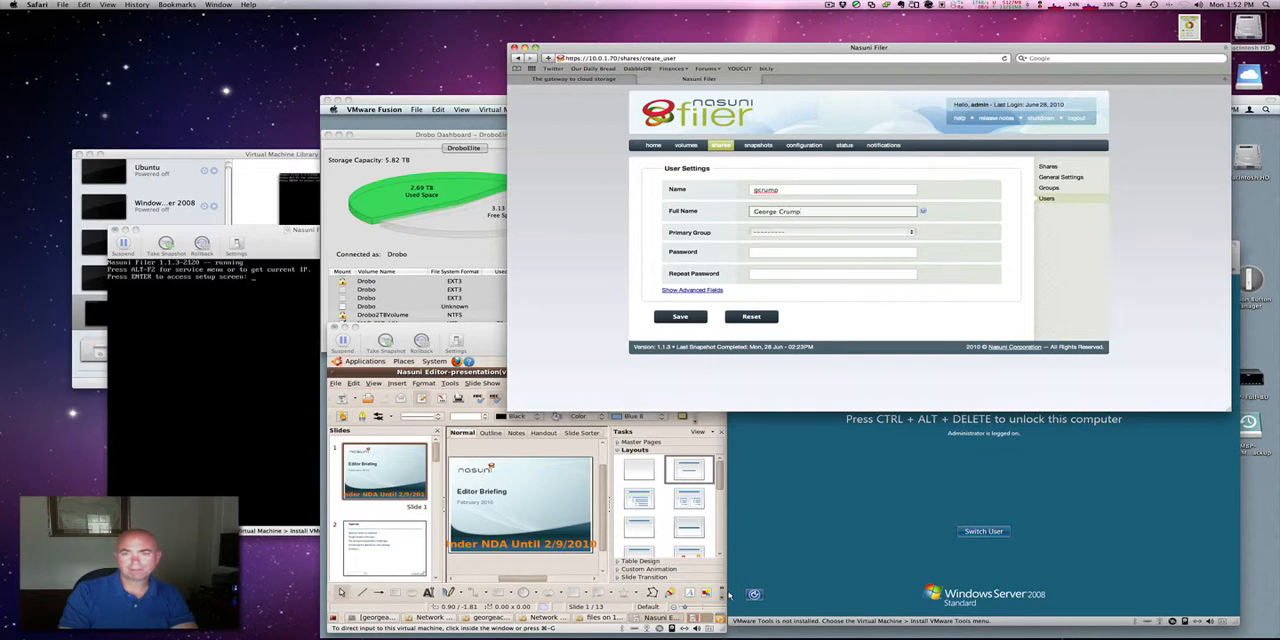
pyautogui.click(830, 232)
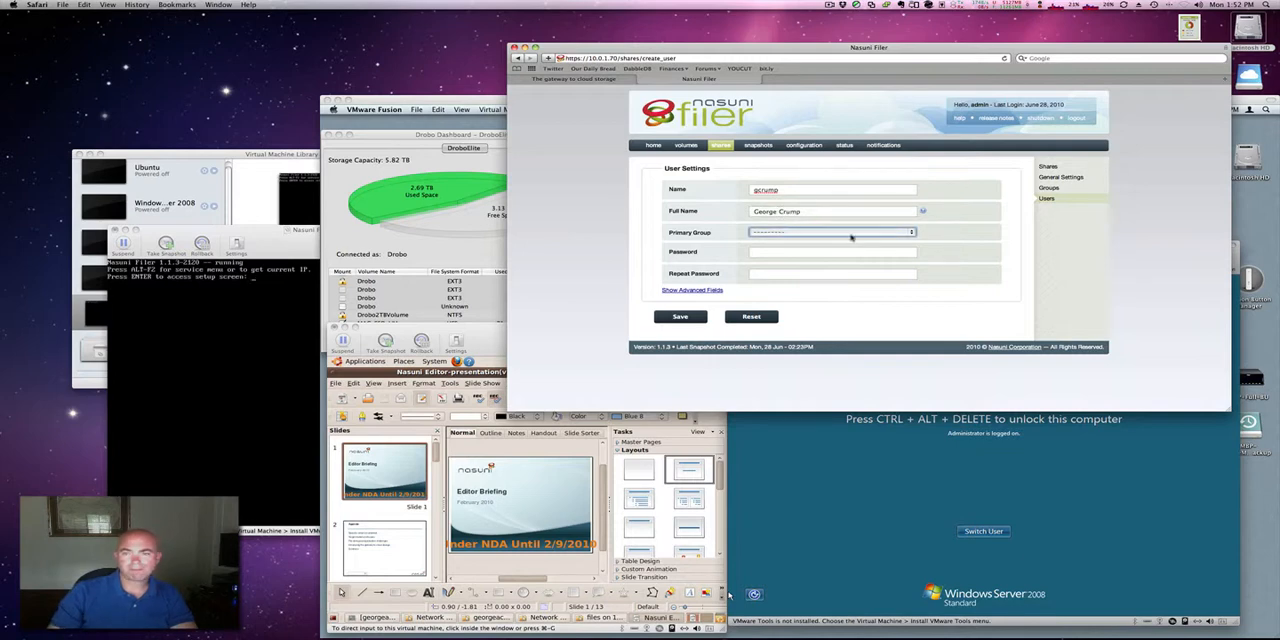
pyautogui.click(830, 232)
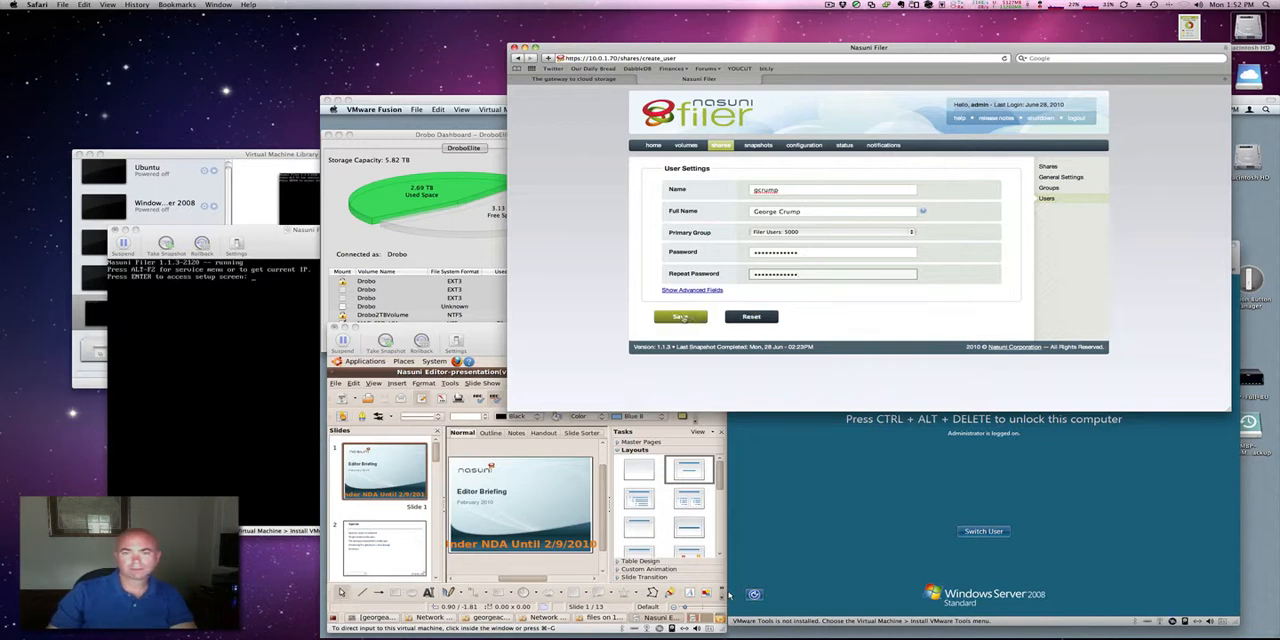
pyautogui.click(680, 317)
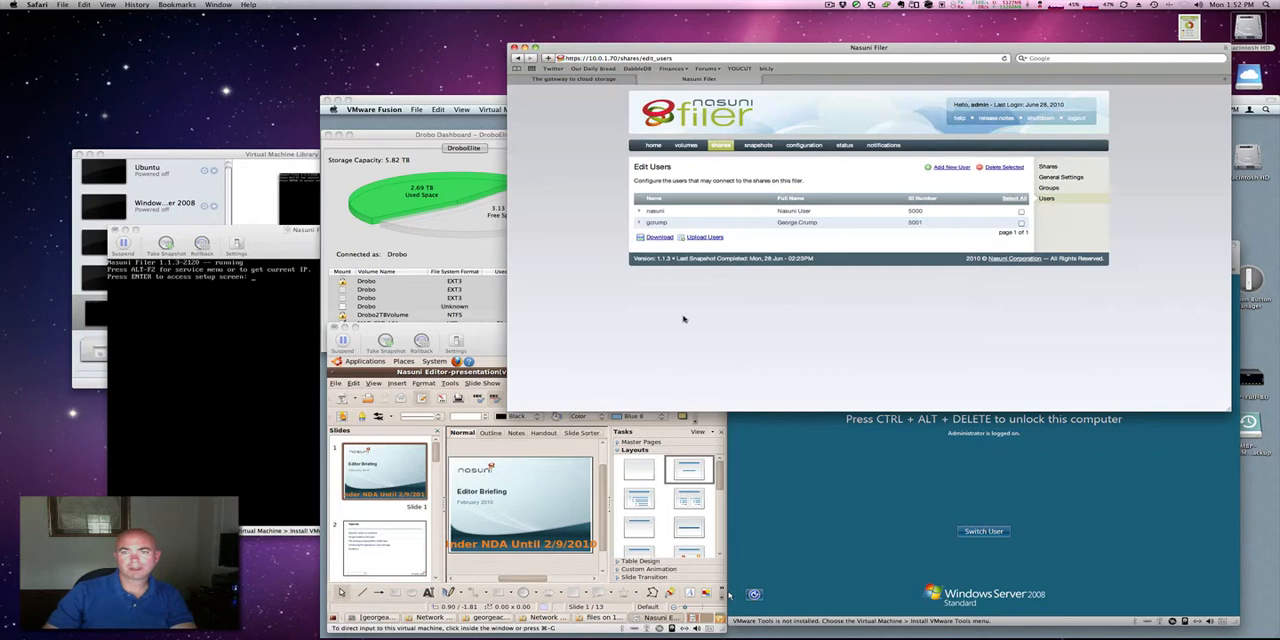
pyautogui.moveTo(789, 332)
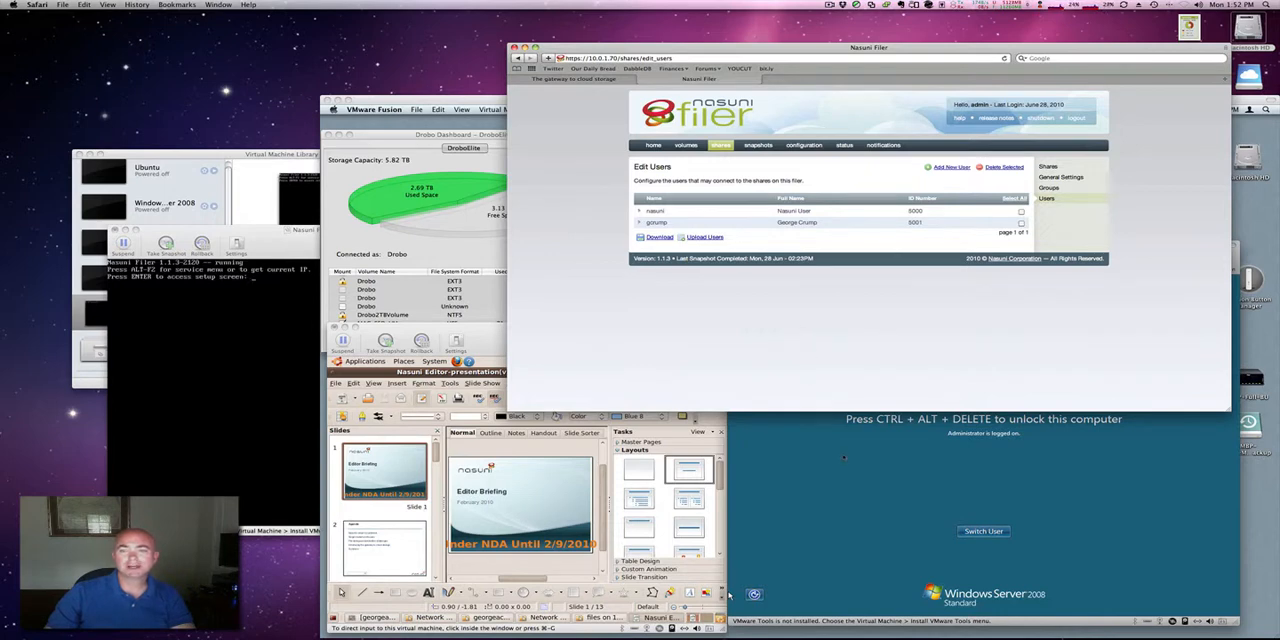
pyautogui.moveTo(780, 302)
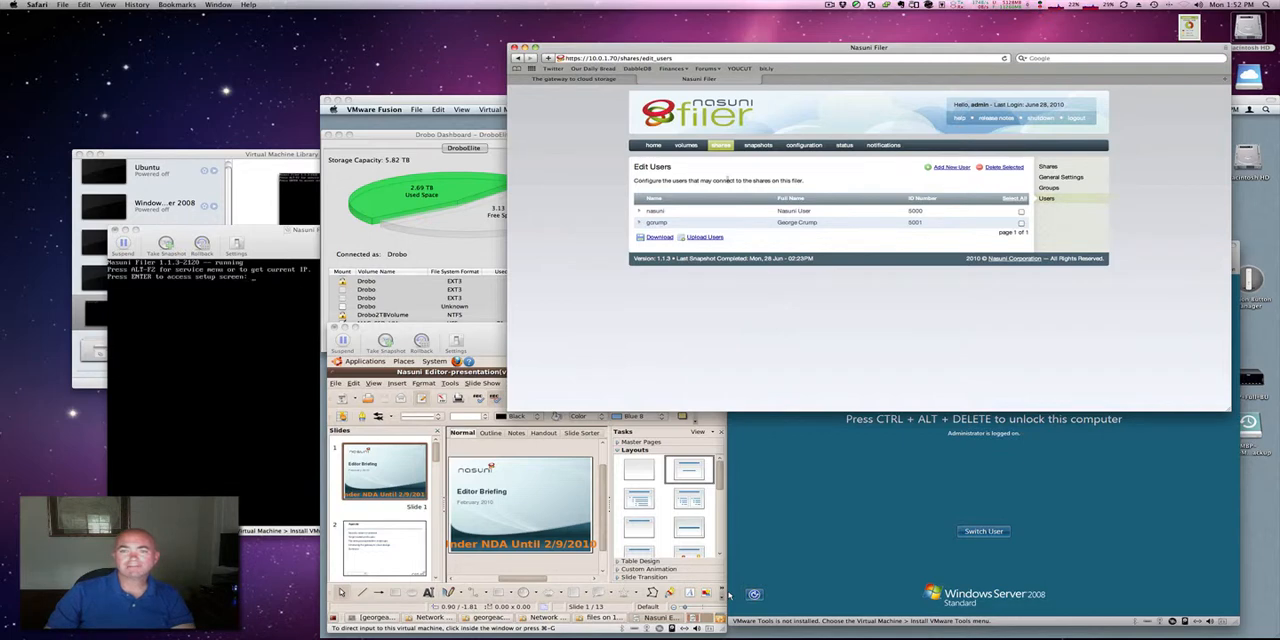
pyautogui.click(720, 145)
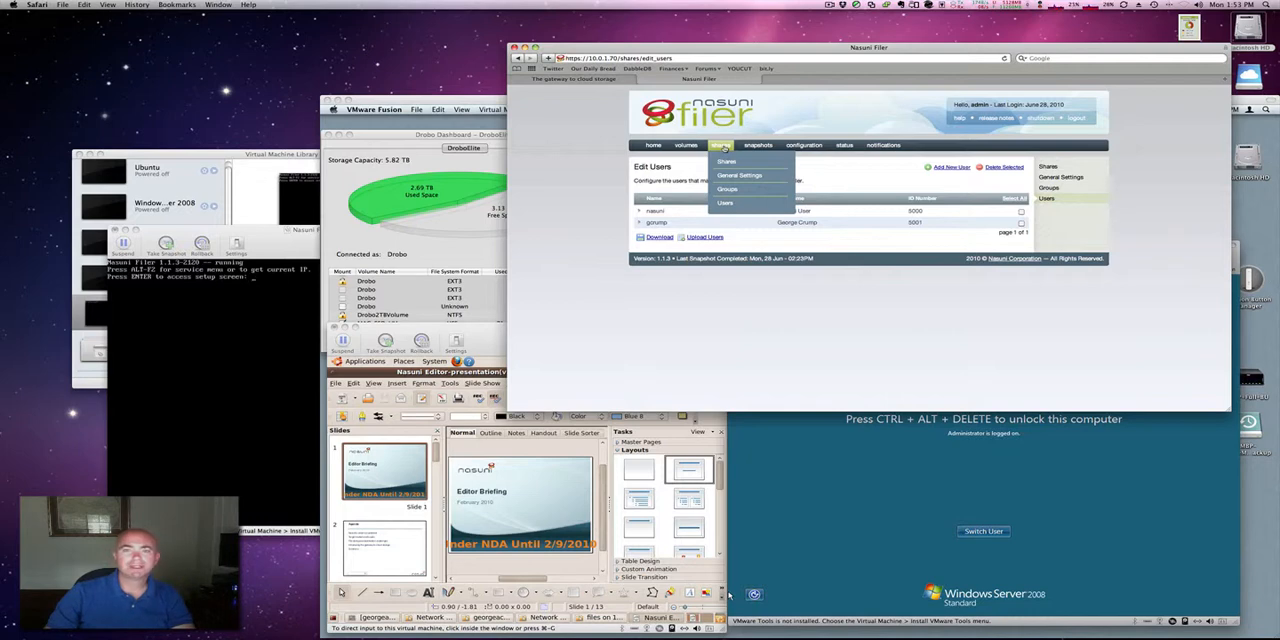
# Return to the home dashboard and scroll down to the cloud volume usage and snapshots charts
pyautogui.click(720, 145)
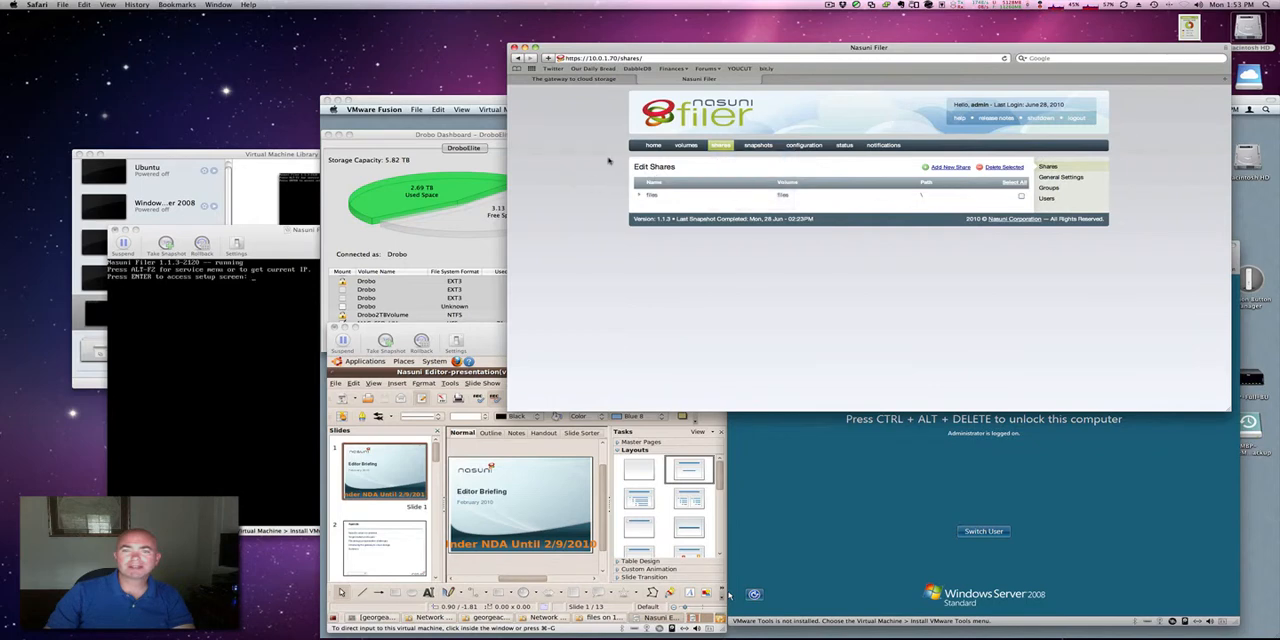
pyautogui.click(652, 145)
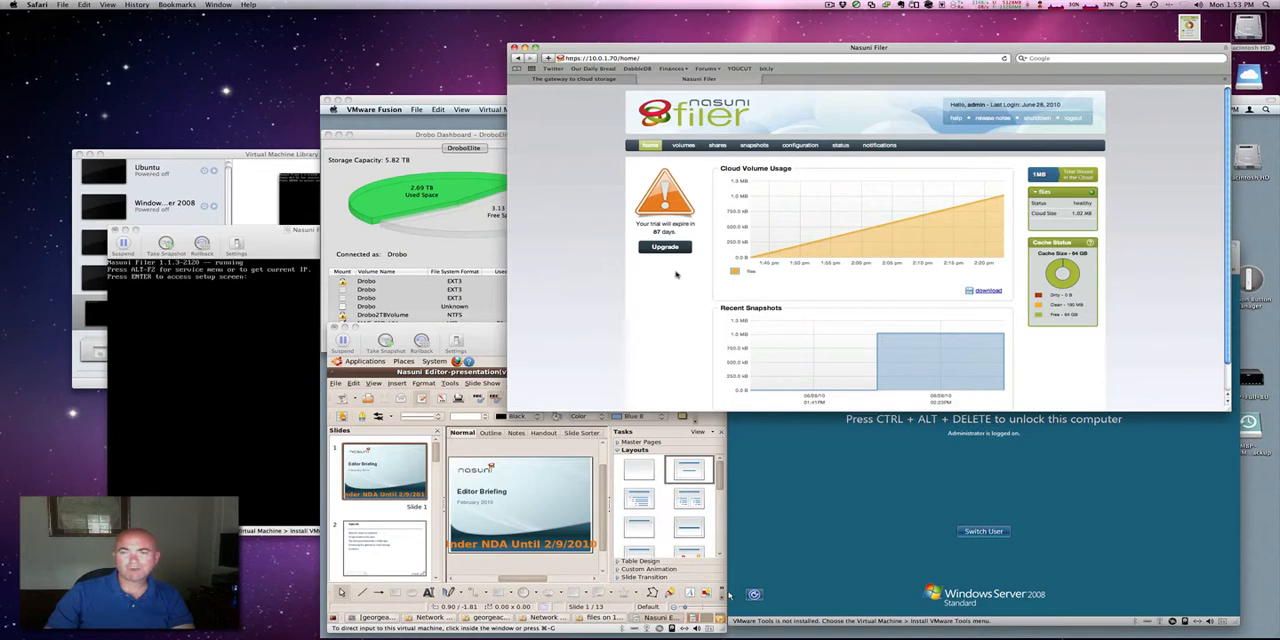
pyautogui.scroll(-3)
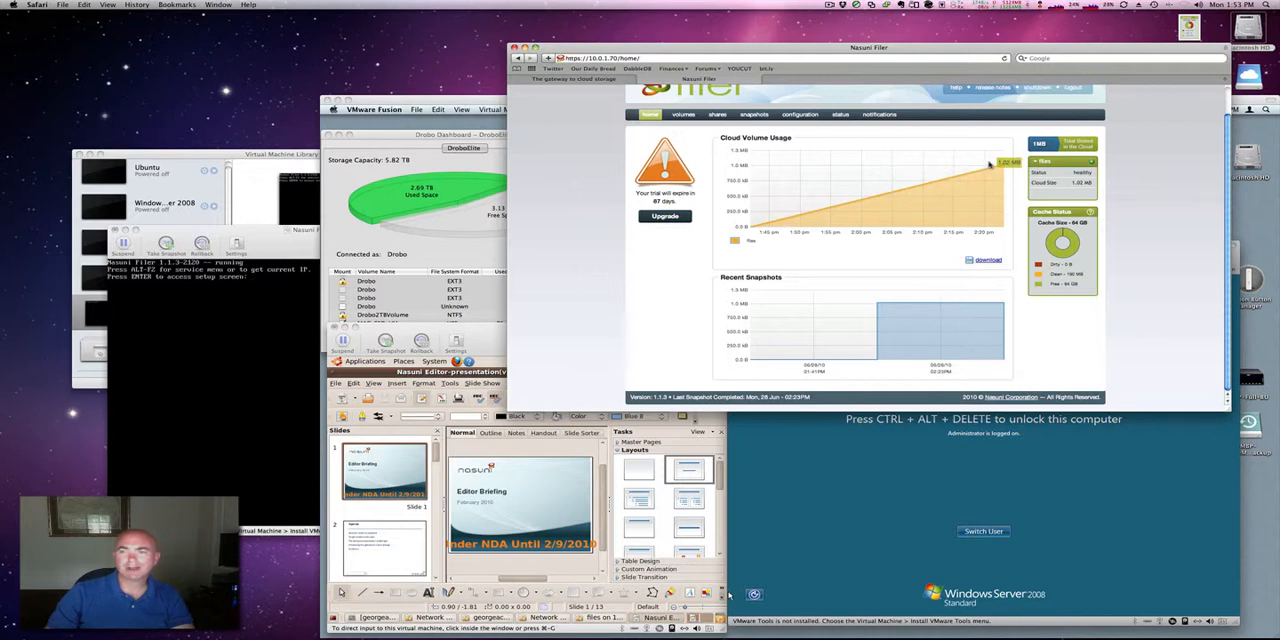
pyautogui.moveTo(1042, 308)
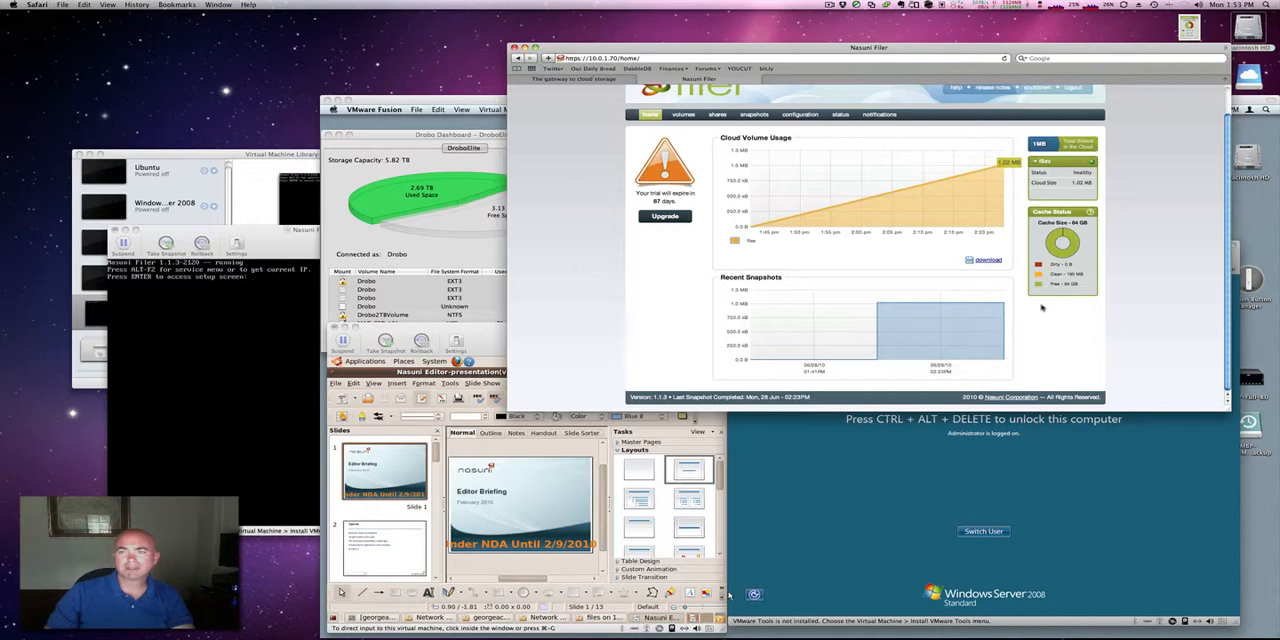